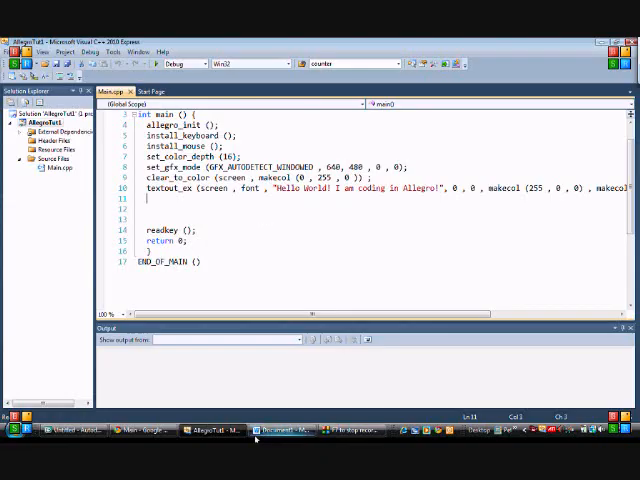
mouse_move(280, 430)
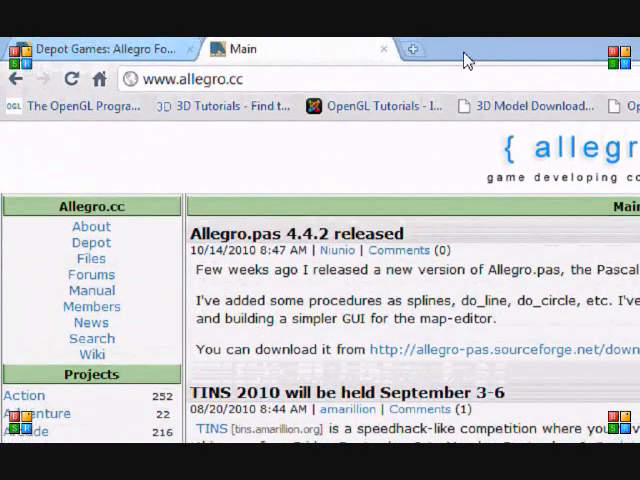
Reach the ttf2pcx converter page via allegro.cc's Resource Directory > Tools > Fonts
left_click(180, 80)
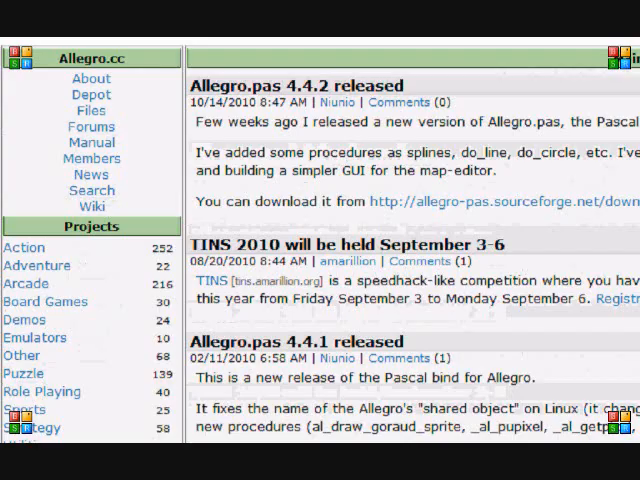
scroll("down", 3)
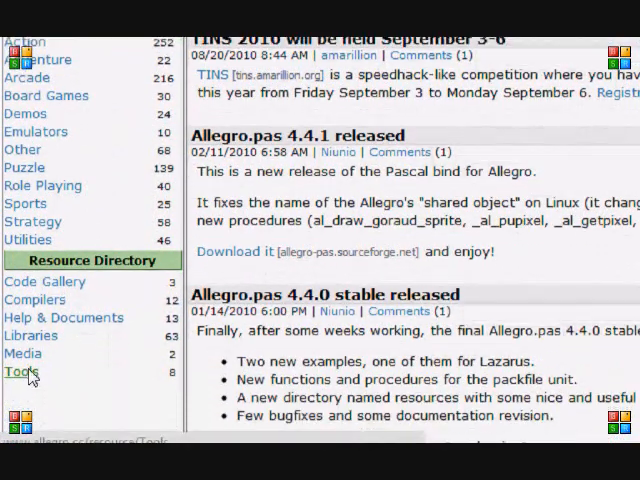
left_click(20, 372)
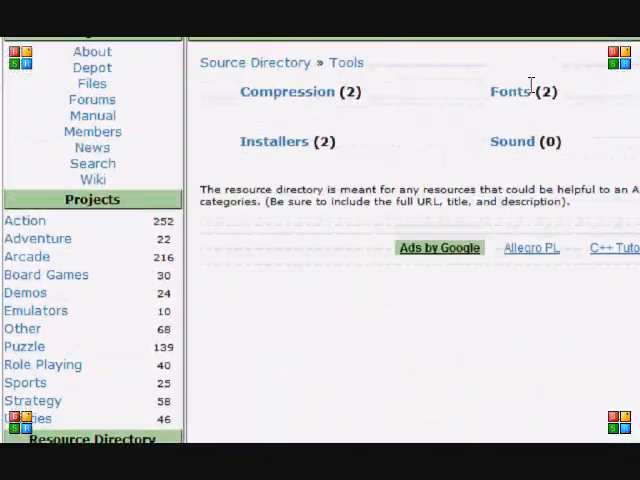
left_click(508, 92)
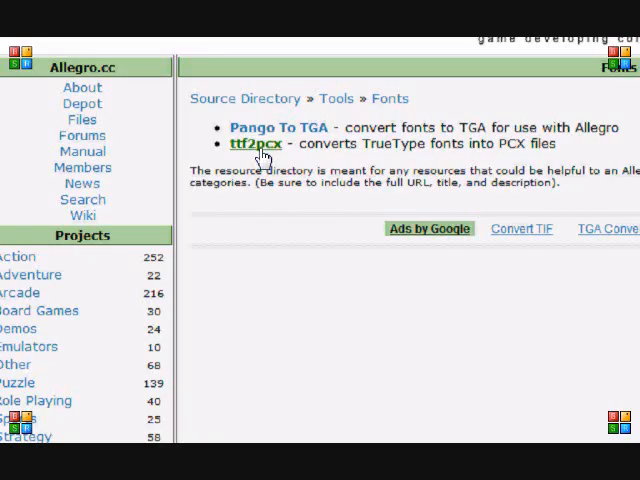
left_click(256, 144)
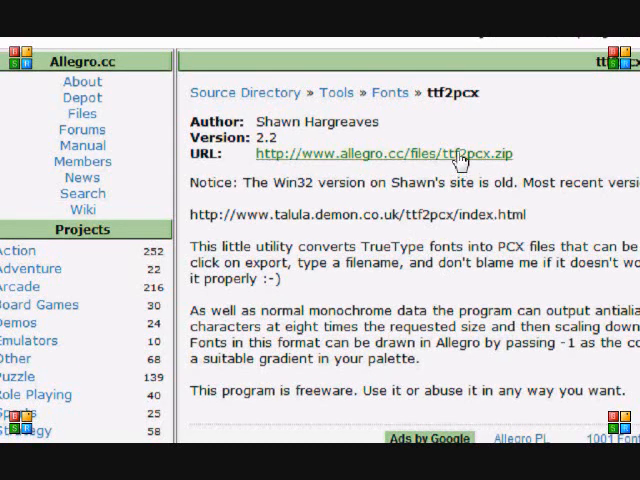
Download ttf2pcx.zip to disk and browse to the Allegro Font Editor depot page
left_click(384, 152)
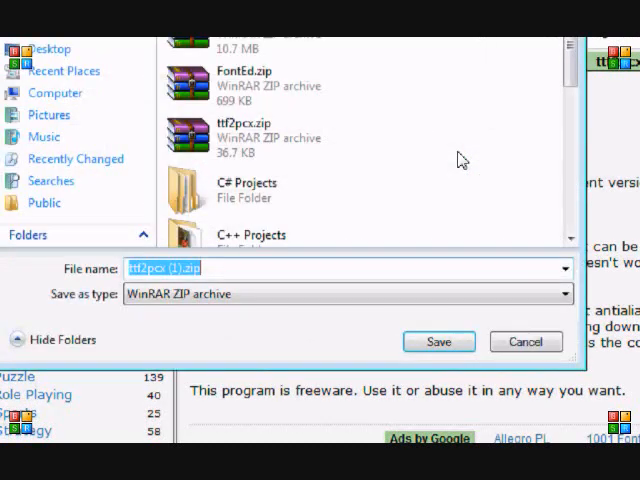
left_click(438, 340)
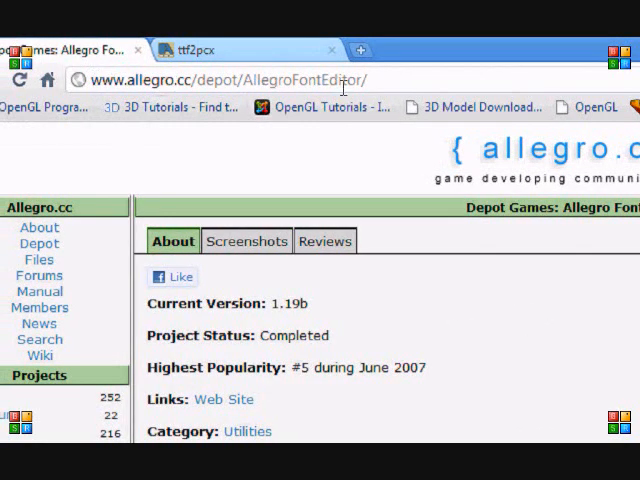
scroll("down", 3)
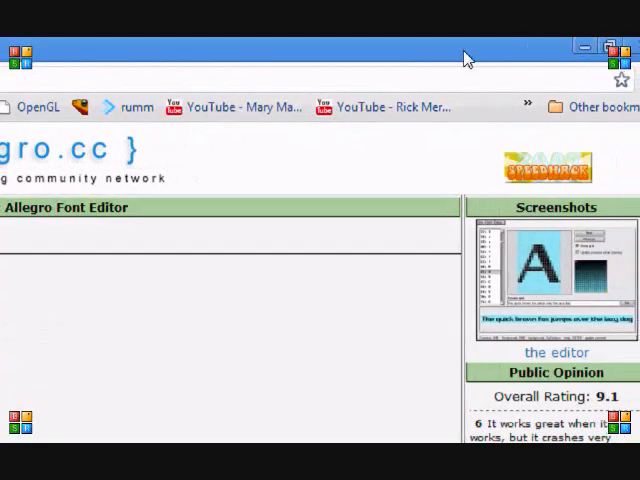
scroll("down", 3)
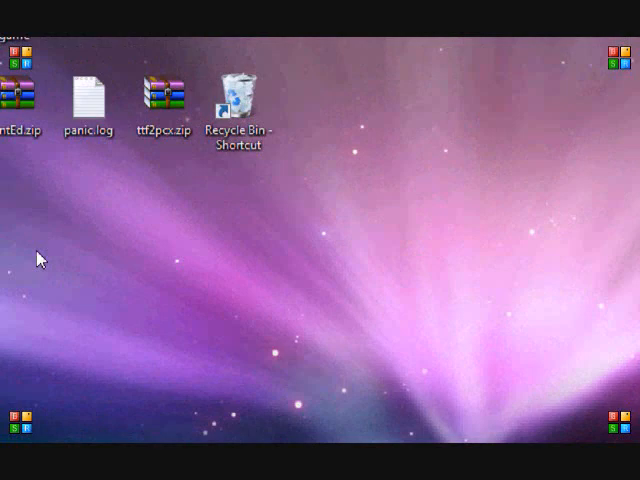
Launch the converter application from ttf2pcx.zip in WinRAR, dismissing the licence reminder
left_click(178, 108)
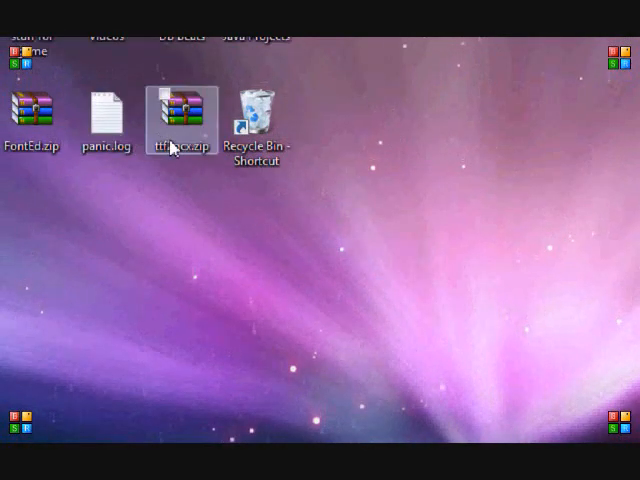
double_click(182, 120)
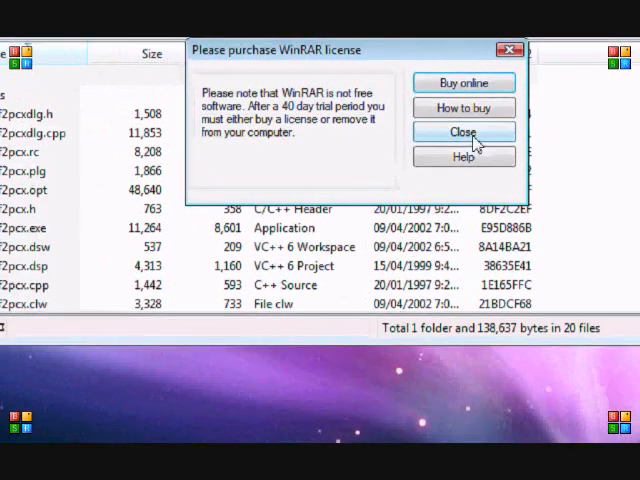
left_click(464, 132)
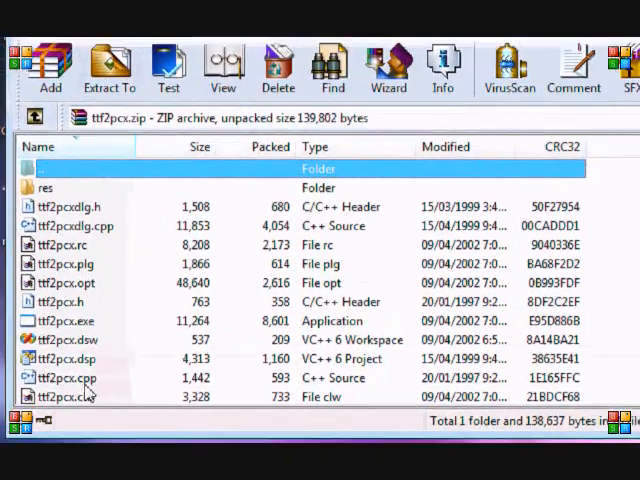
left_click(108, 62)
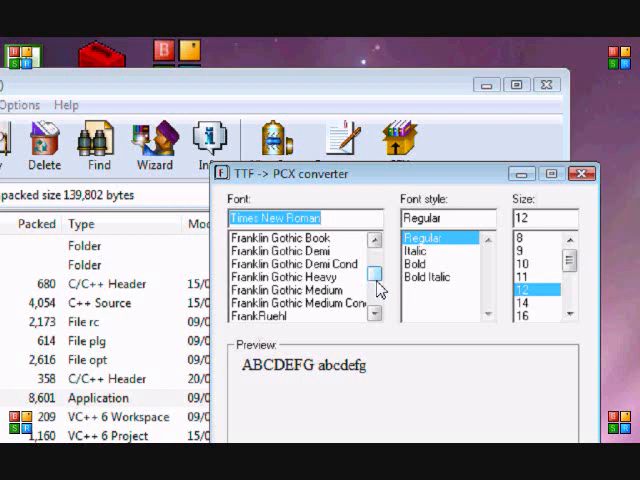
mouse_move(364, 280)
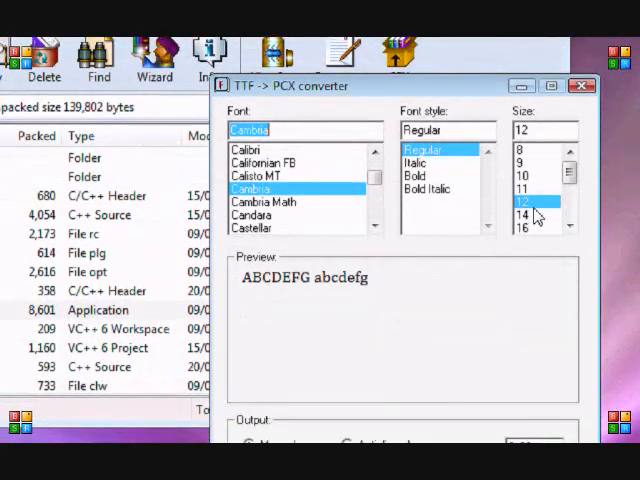
mouse_move(536, 212)
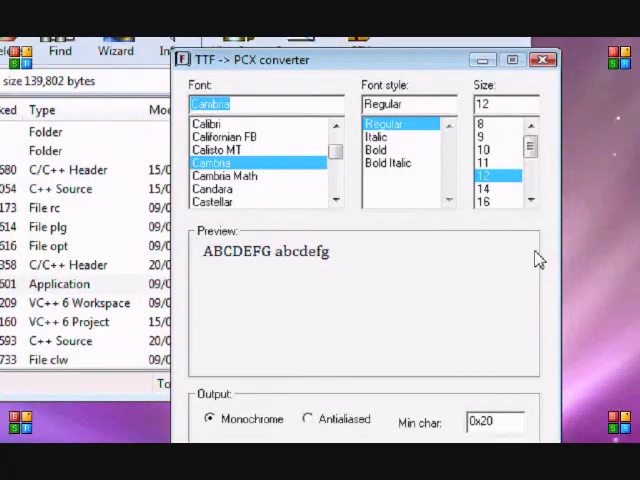
Choose a regular-style font at size 24 with monochrome output in the converter
left_click(528, 200)
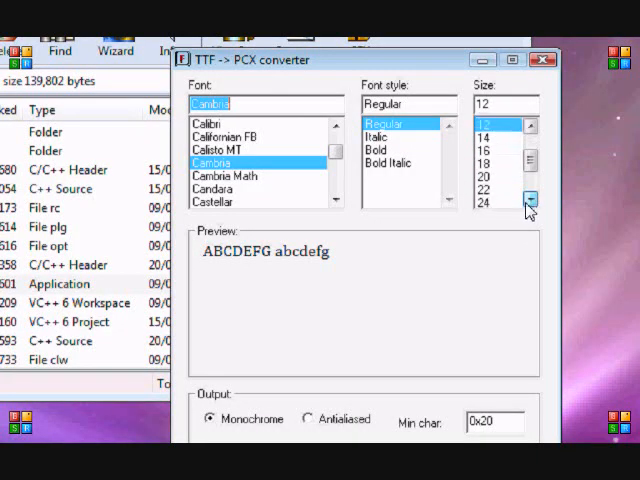
left_click(528, 200)
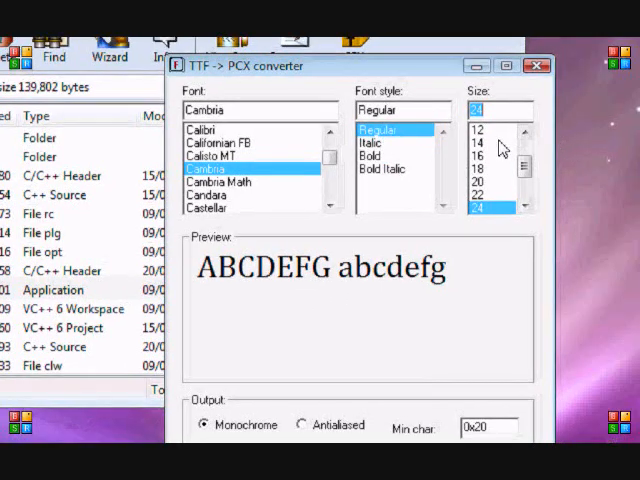
left_click(478, 144)
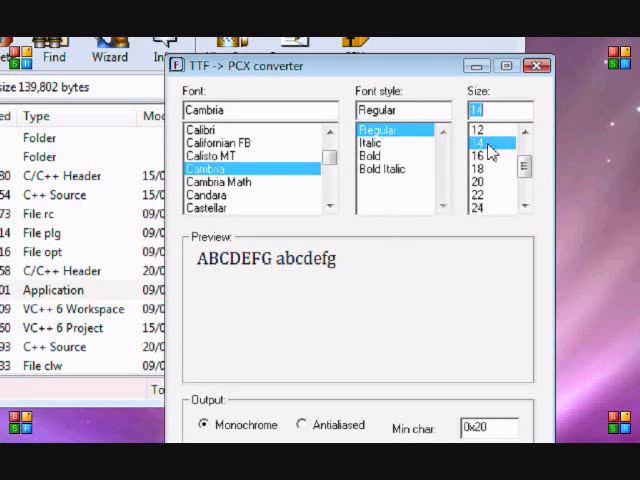
scroll("down", 3)
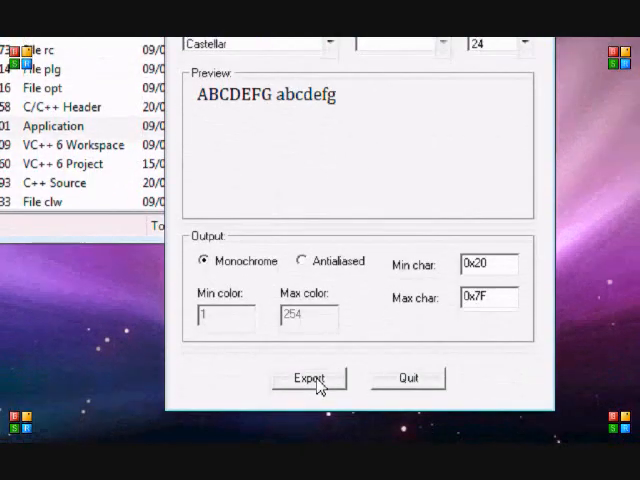
Export the chosen font as a PCX named Font into the Allegro tutorial project folder
left_click(308, 376)
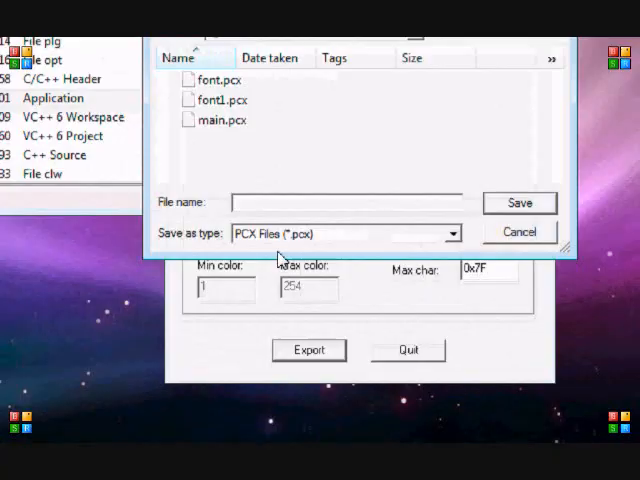
left_click(412, 104)
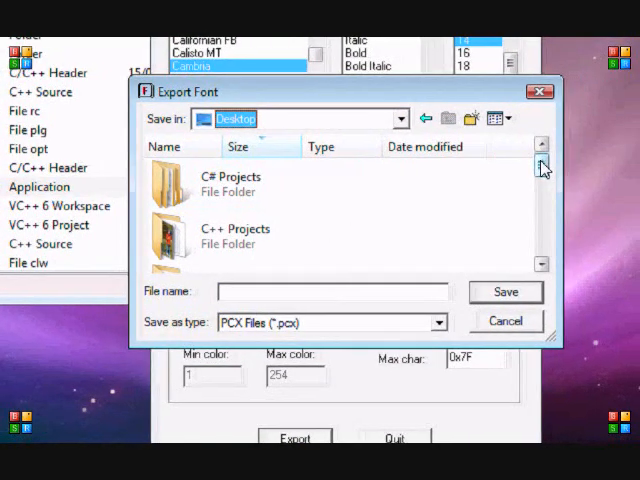
left_click(542, 176)
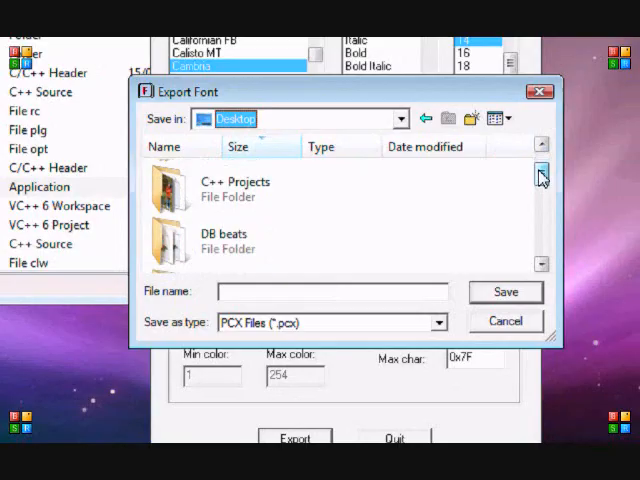
left_click(540, 172)
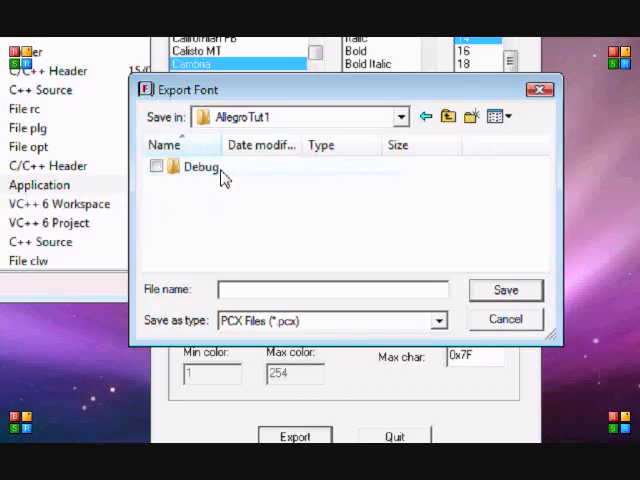
mouse_move(240, 178)
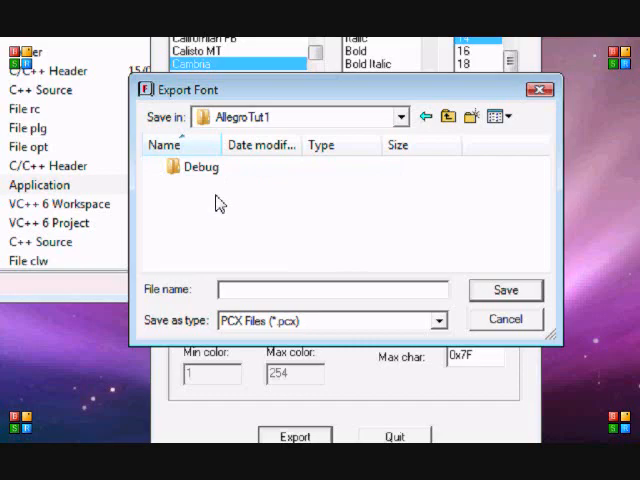
mouse_move(292, 284)
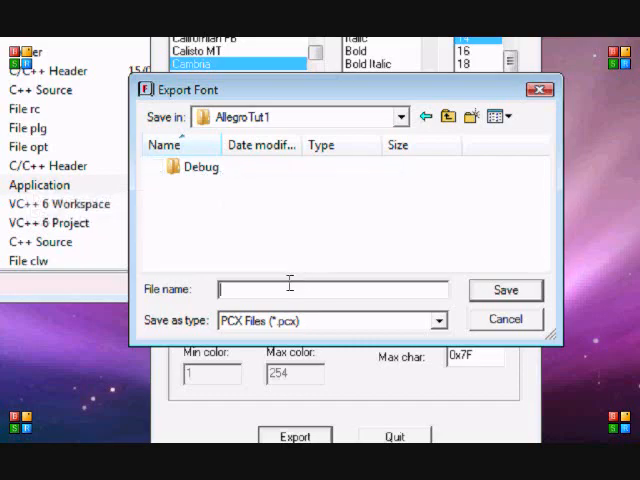
type("Font")
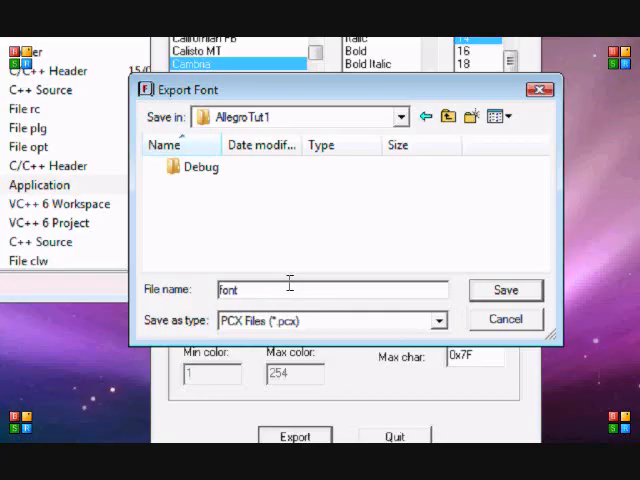
left_click(504, 320)
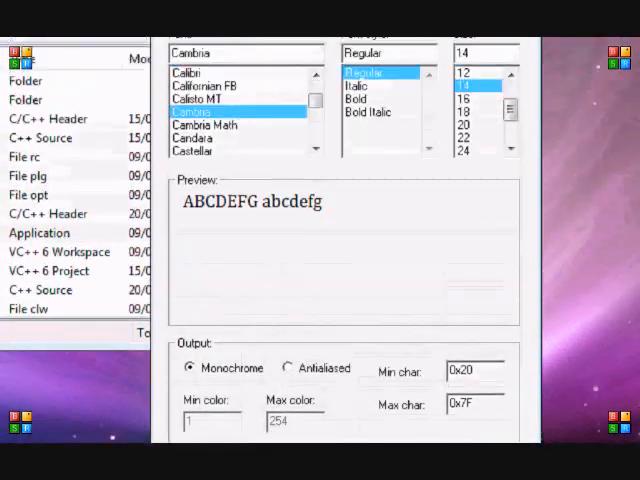
Close the converter and archive windows and comment out the clear_to_color line
left_click(488, 56)
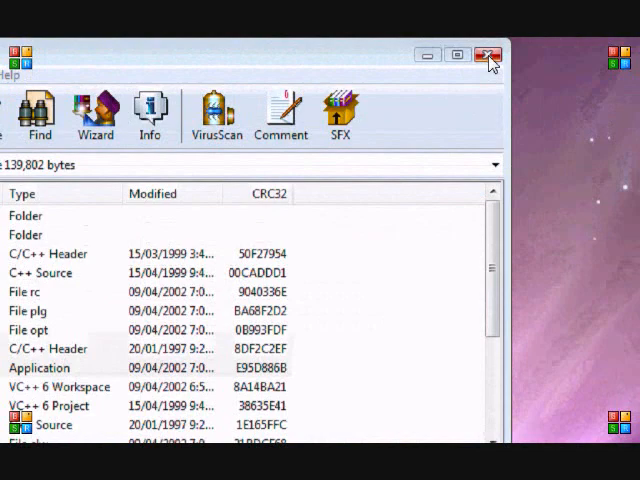
left_click(488, 56)
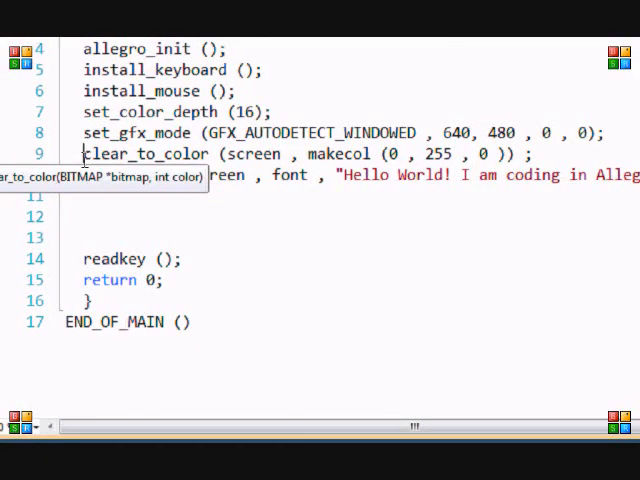
type("//")
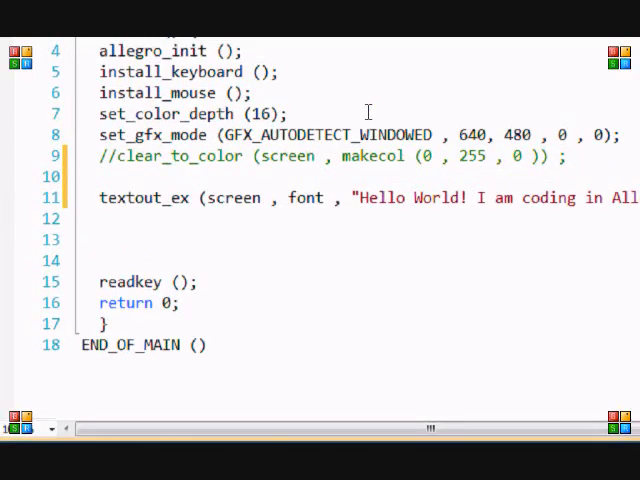
scroll("up", 3)
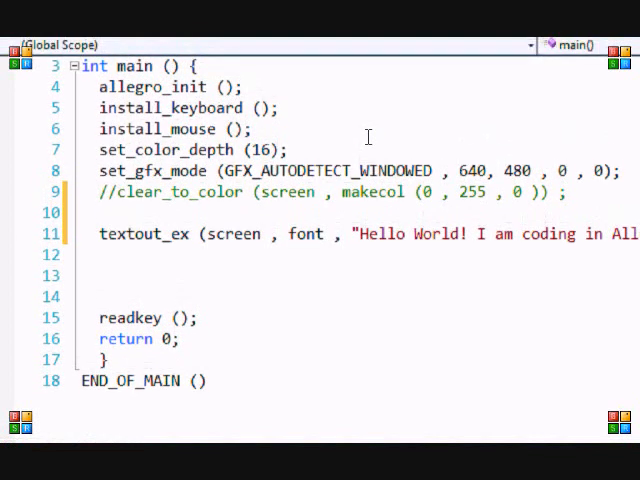
Add FONT *font = load_font ("font1.pcx", NULL , NULL); above textout_ex
type("FONT")
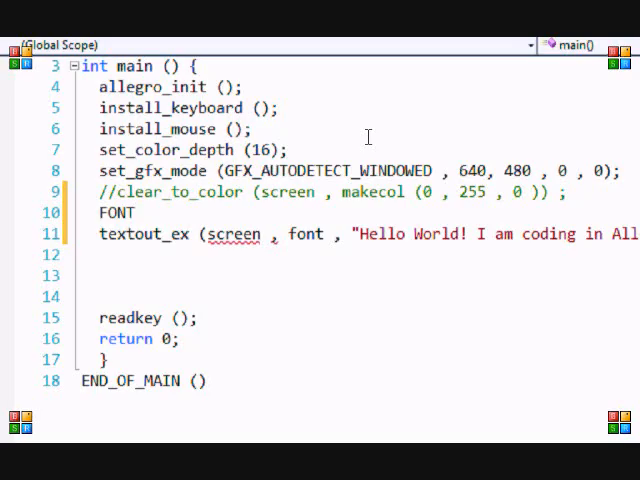
type("*font")
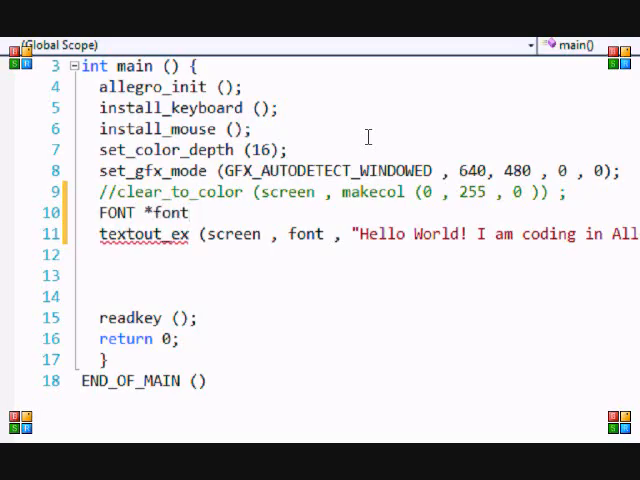
type("=")
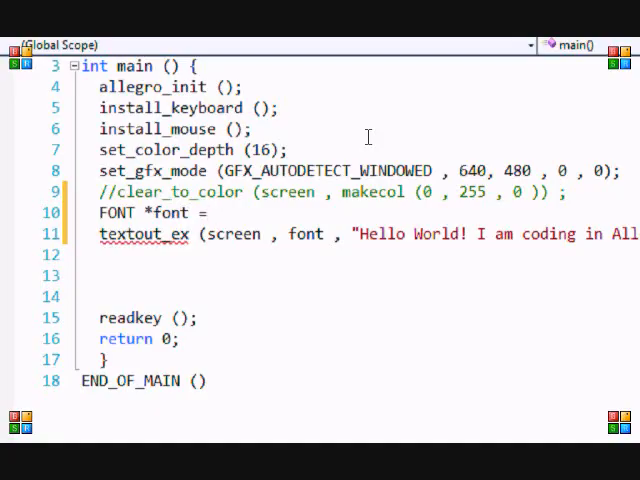
type("load_font (")
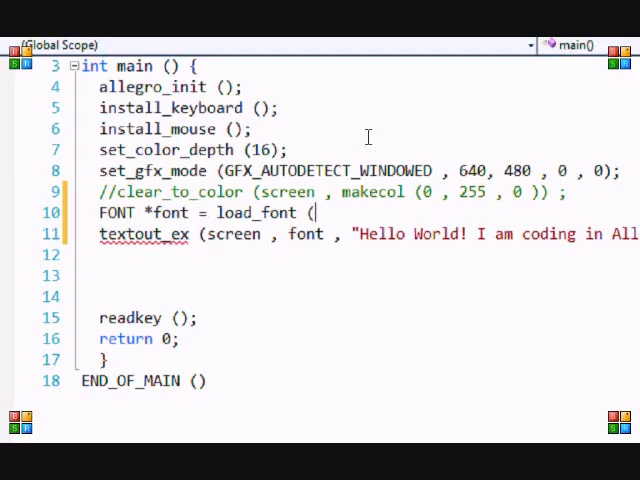
type("\"")
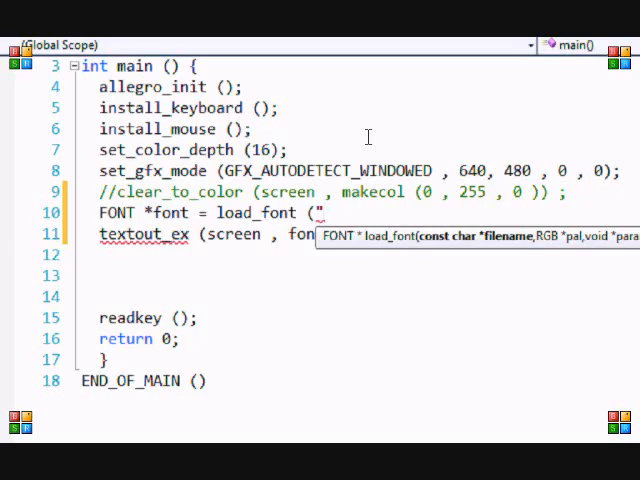
type("font1")
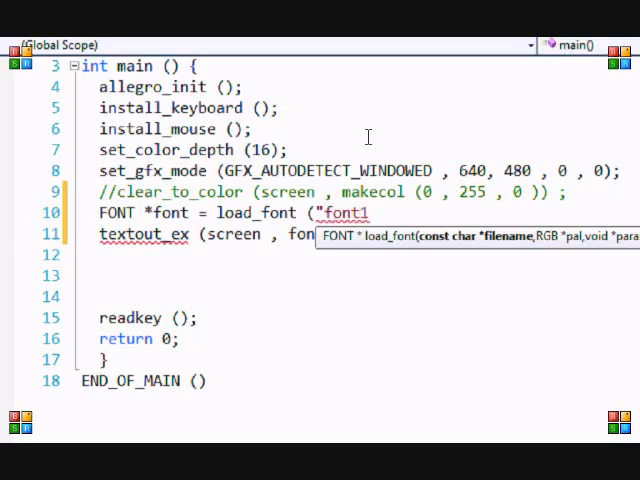
type(".pcx")
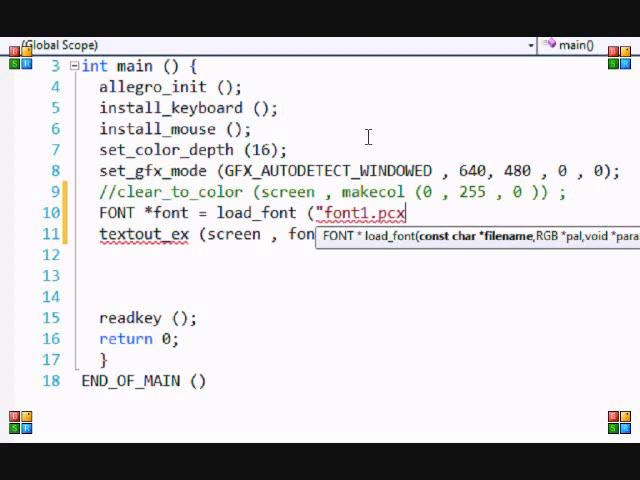
type("\"")
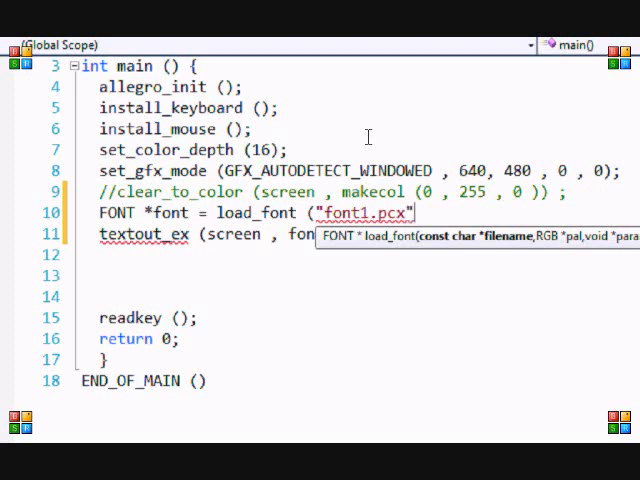
type(", NULL")
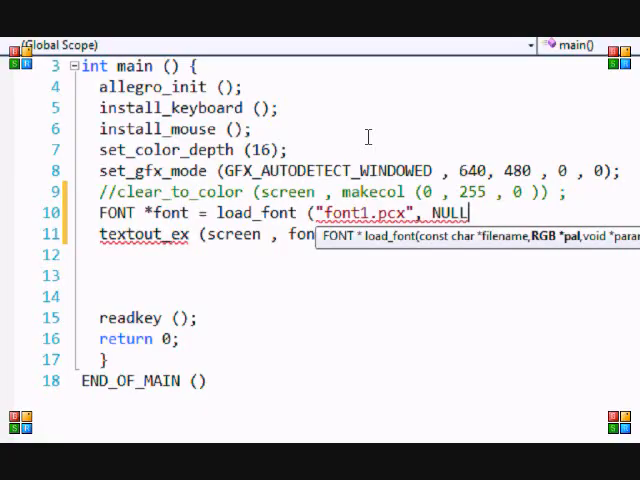
type(", NULL);")
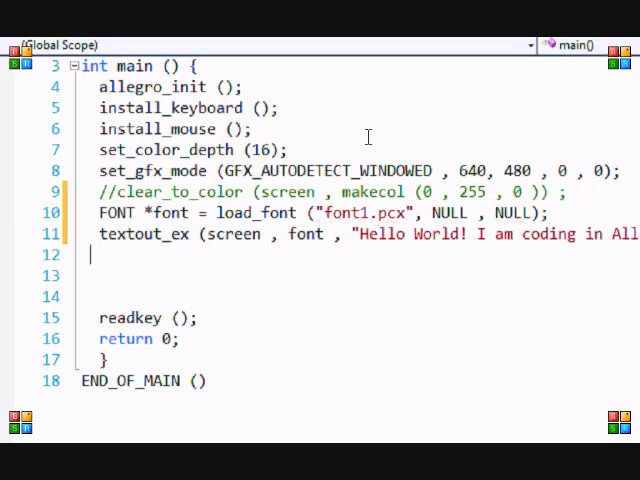
Rename the pointer to font1 and pass it to textout_ex
left_click(288, 232)
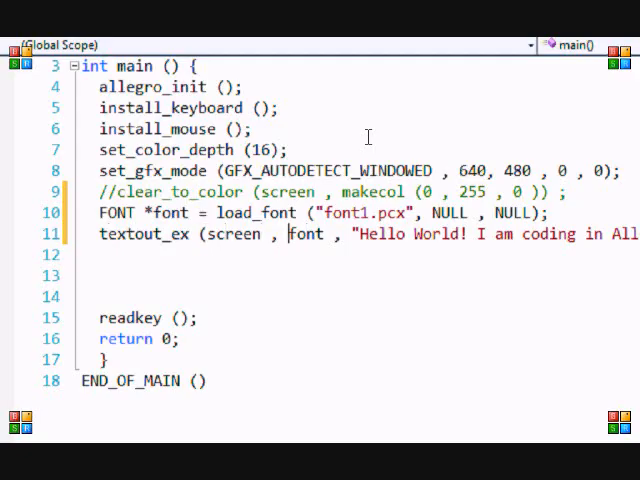
type("1")
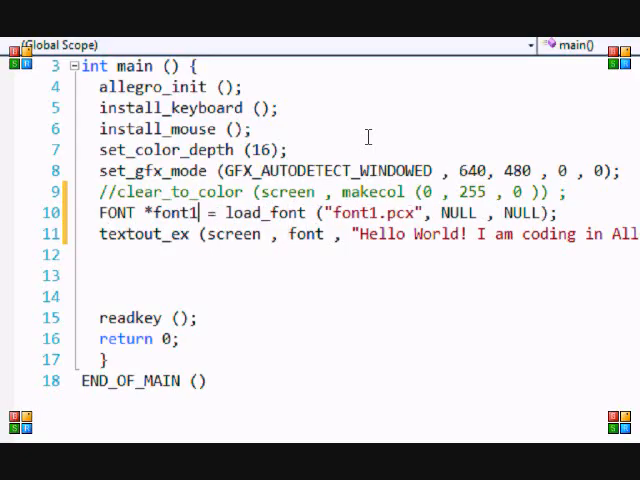
type("1")
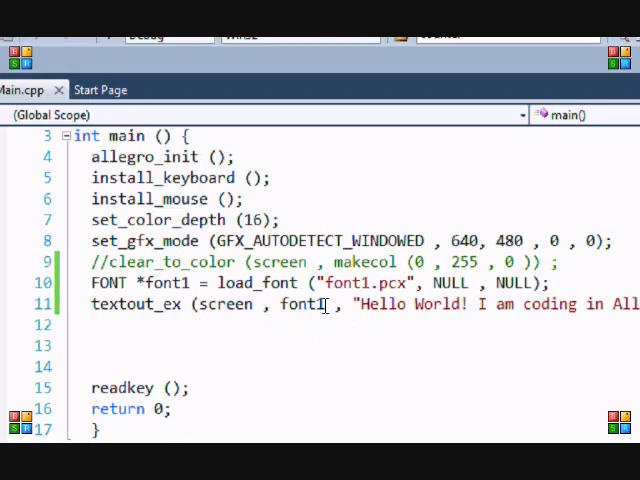
key("BackSpace")
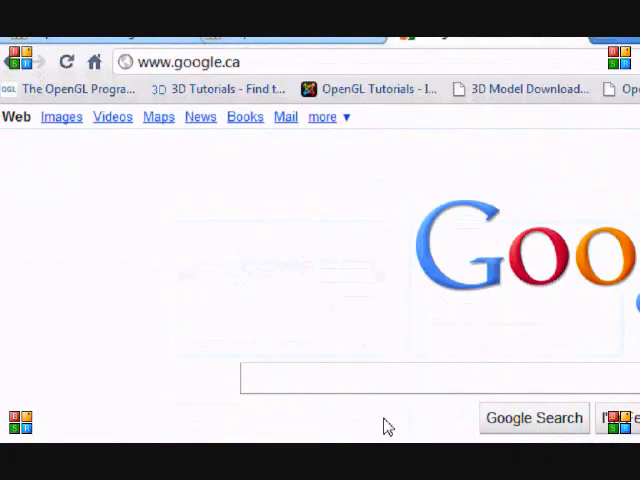
Search Google for allegro font and download the Bleeding Cowboys TrueType font from a free font site
type("all")
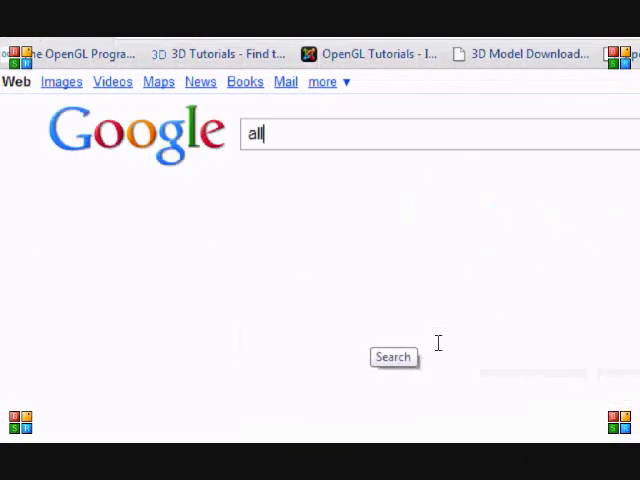
type("egro font")
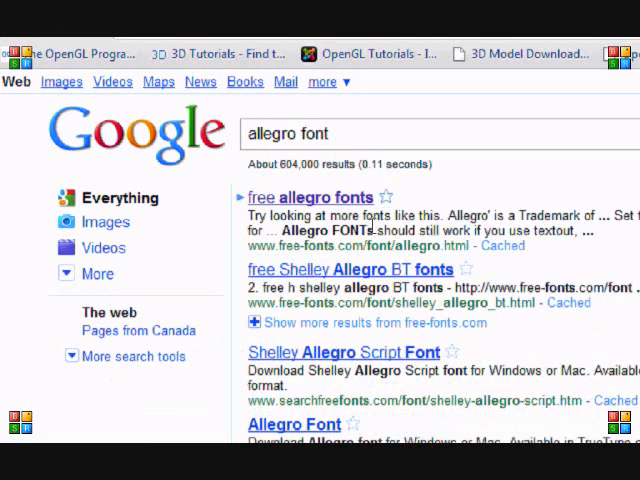
left_click(312, 196)
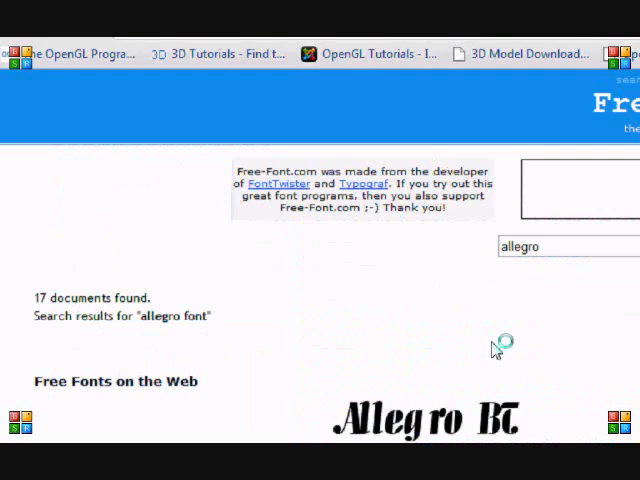
scroll("down", 3)
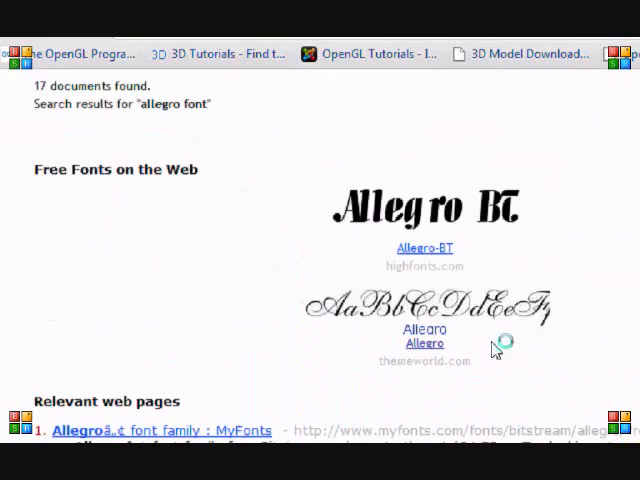
scroll("down", 3)
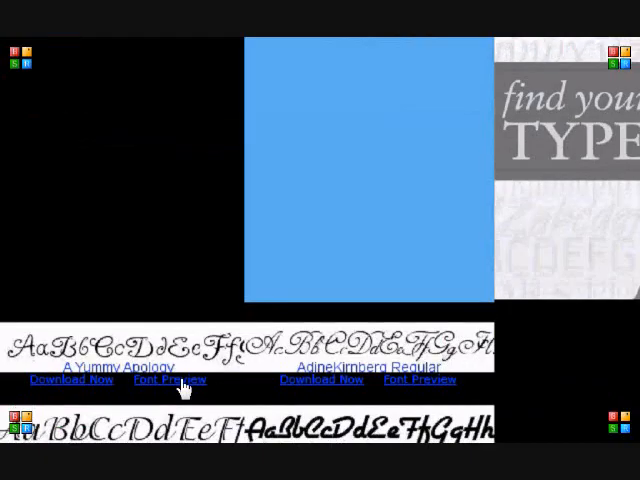
left_click(170, 380)
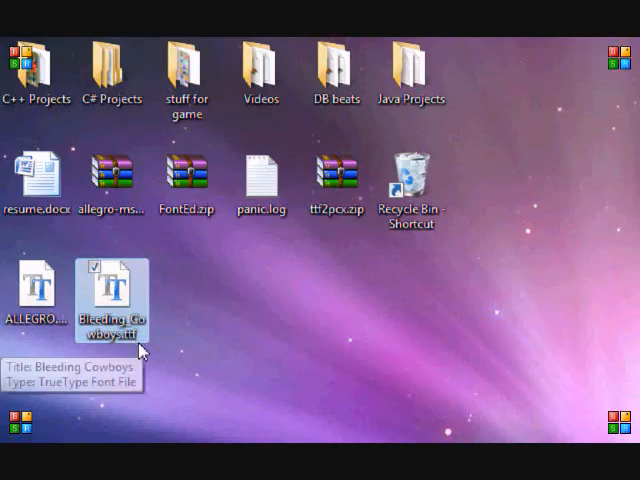
mouse_move(242, 308)
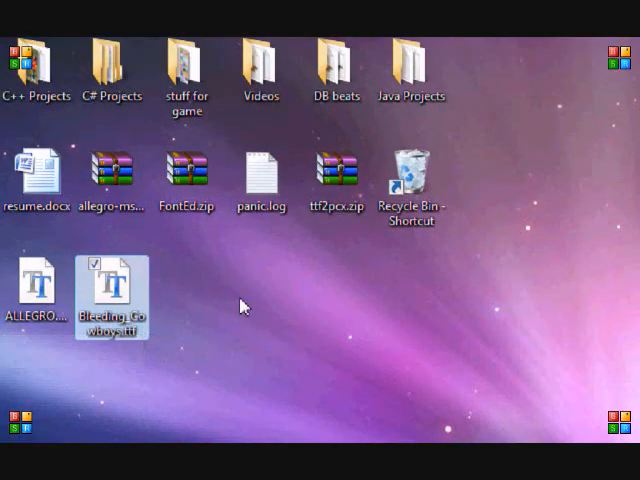
Browse the system Fonts folder's alphabetical list and close it back to the desktop
left_click(336, 180)
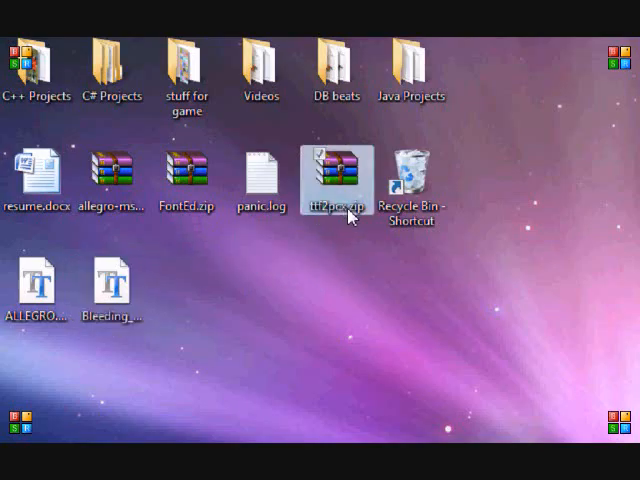
mouse_move(348, 218)
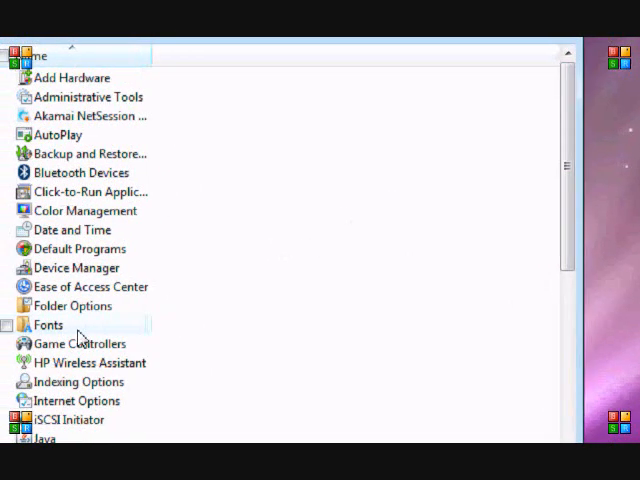
double_click(48, 324)
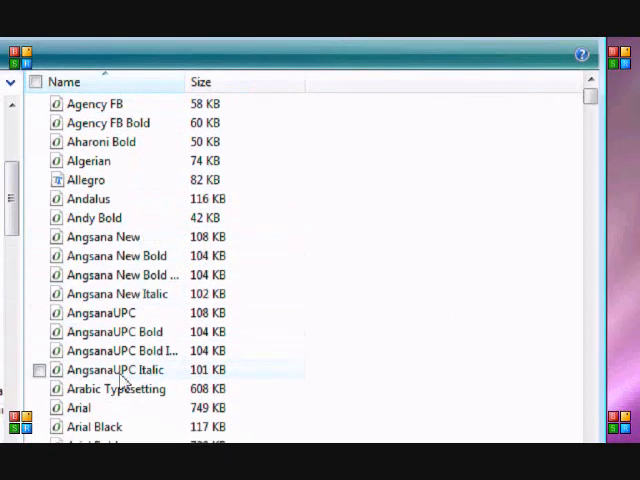
scroll("down", 3)
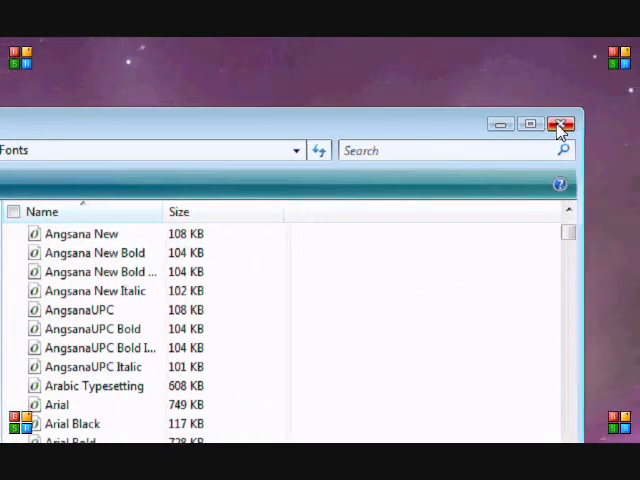
left_click(560, 124)
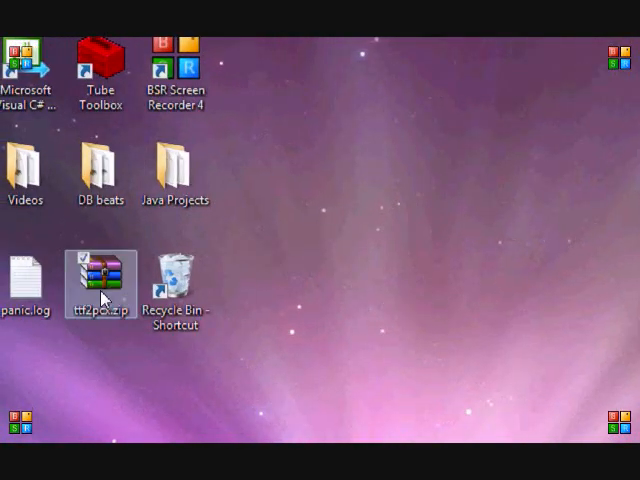
Export Bleeding Cowboys from the converter as font2.pcx into the AllegroTut1 folder
double_click(100, 280)
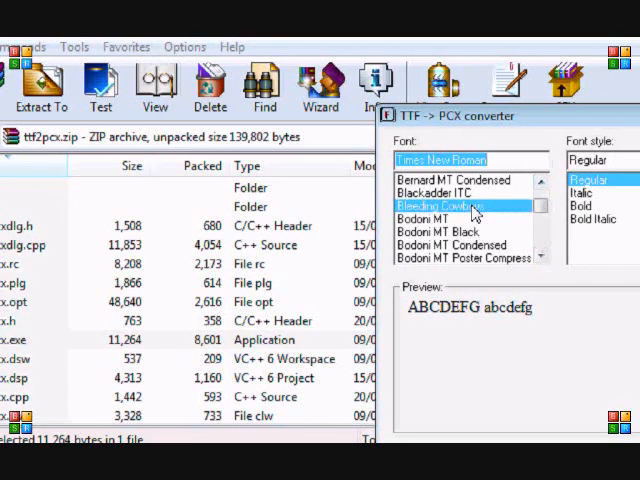
left_click(450, 206)
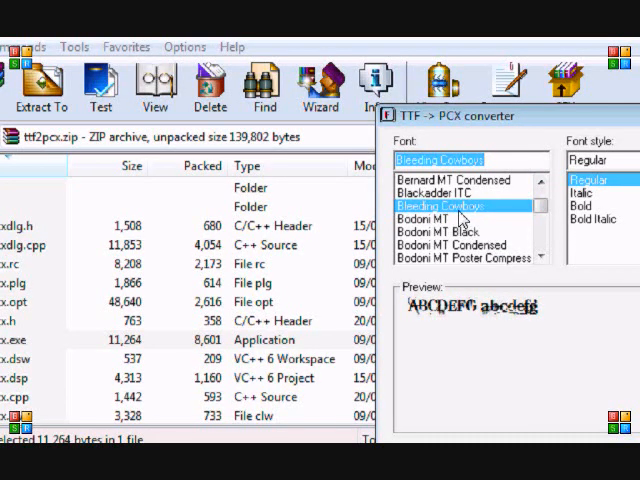
mouse_move(556, 252)
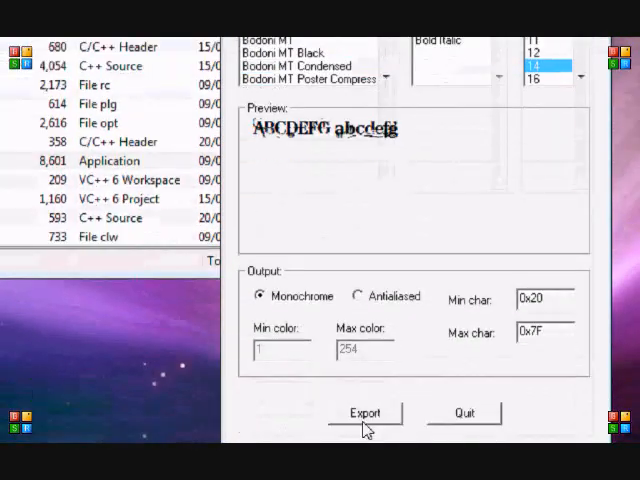
left_click(364, 412)
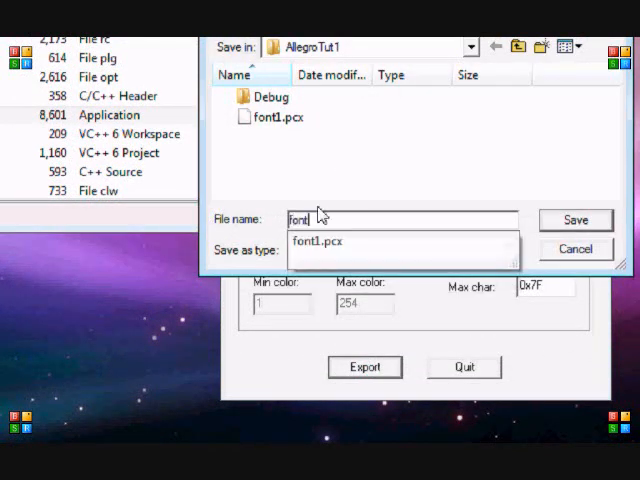
type("font2")
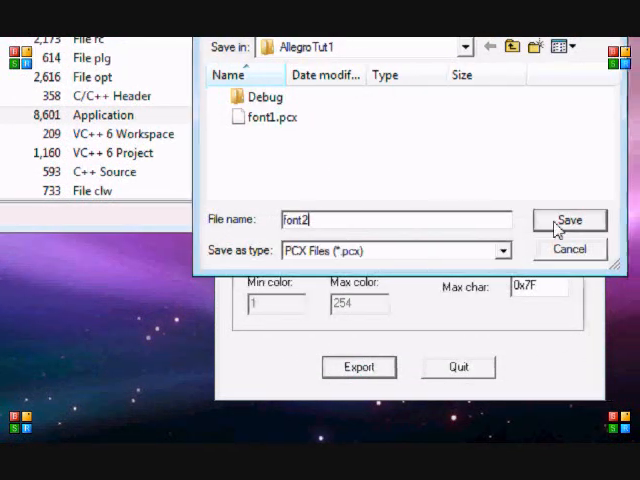
left_click(568, 220)
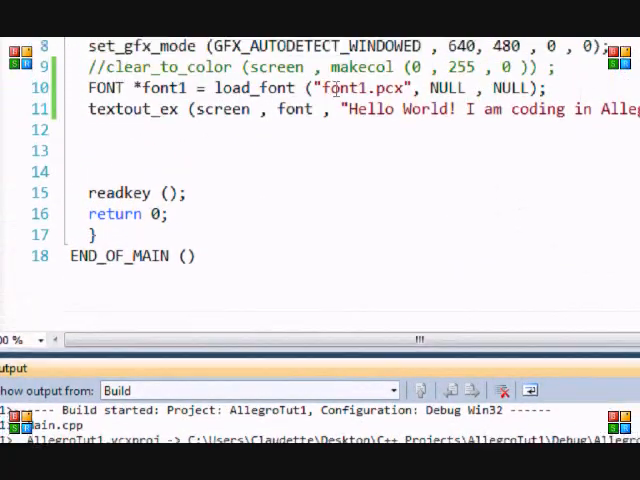
Declare FONT *font2; and load it with load_font("font2.pcx",NULL,NULL)
scroll("up", 3)
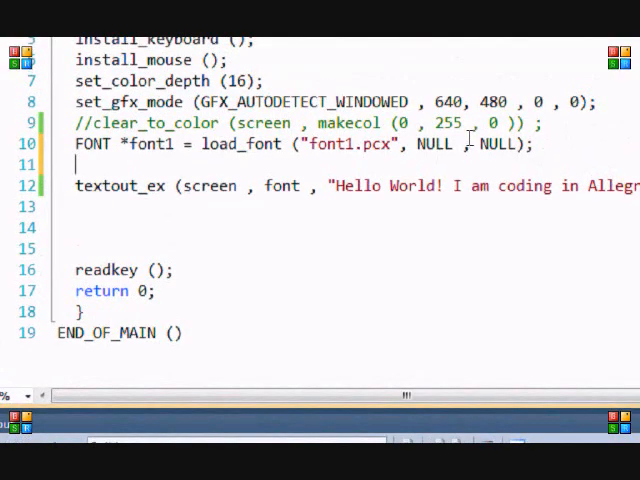
type("FONT *")
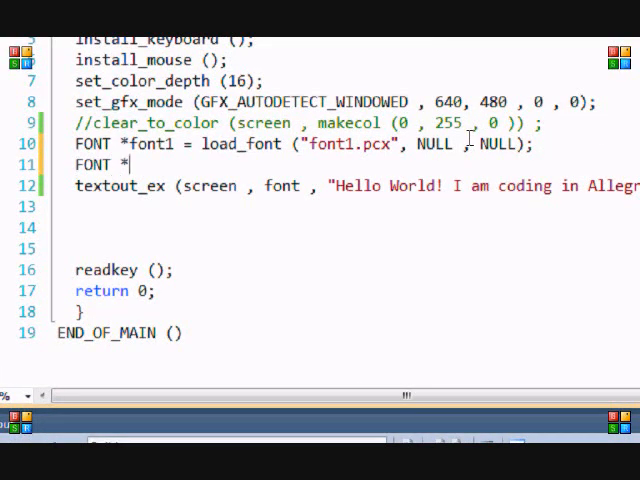
type("font")
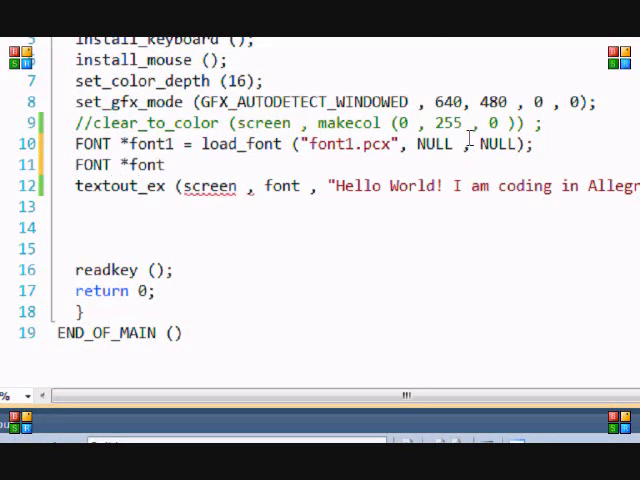
type("2")
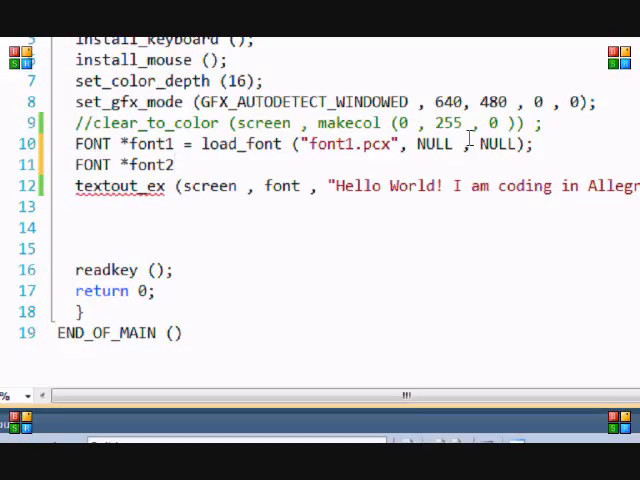
type(";")
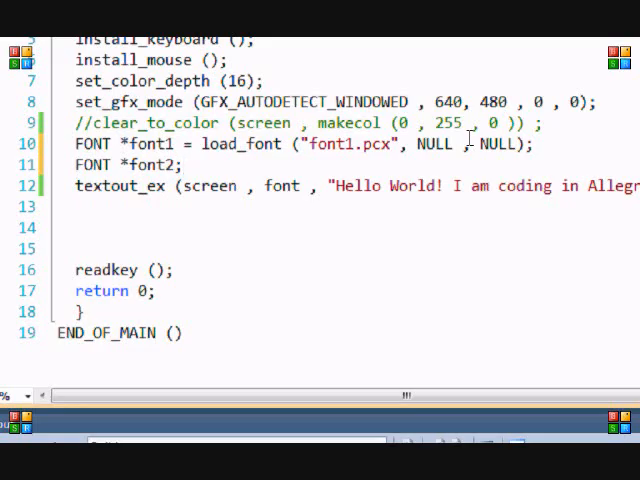
type("font2")
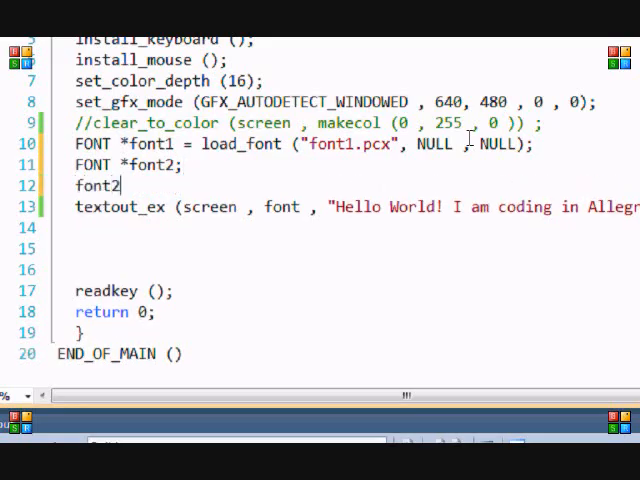
type("= load_font")
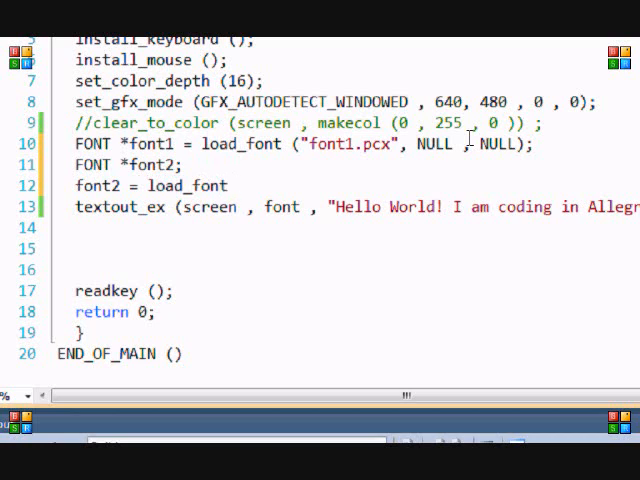
type("(\"font2")
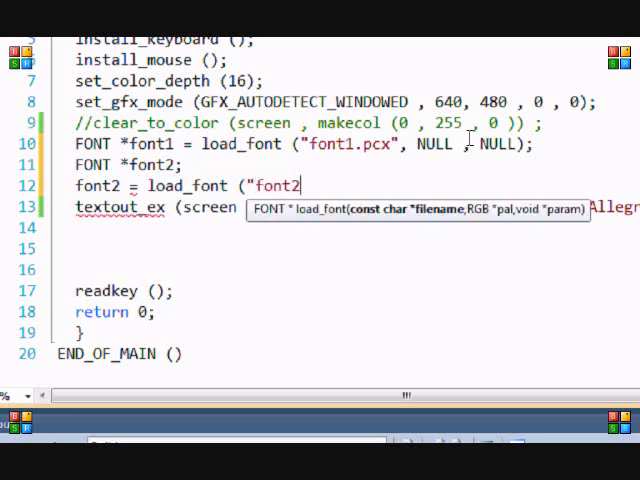
type(".pcx")
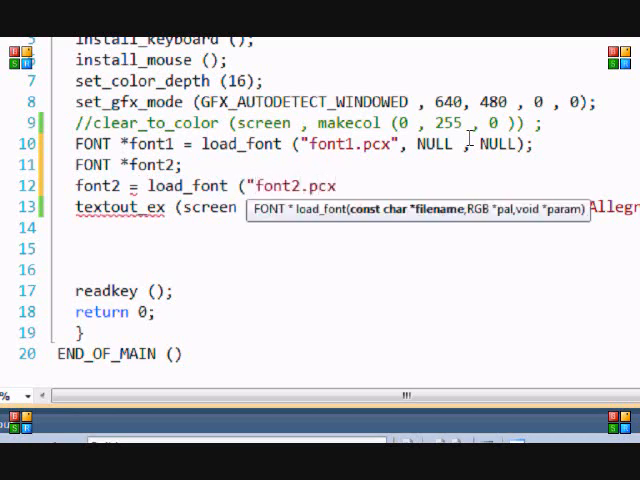
type("\",NULL, NULL);")
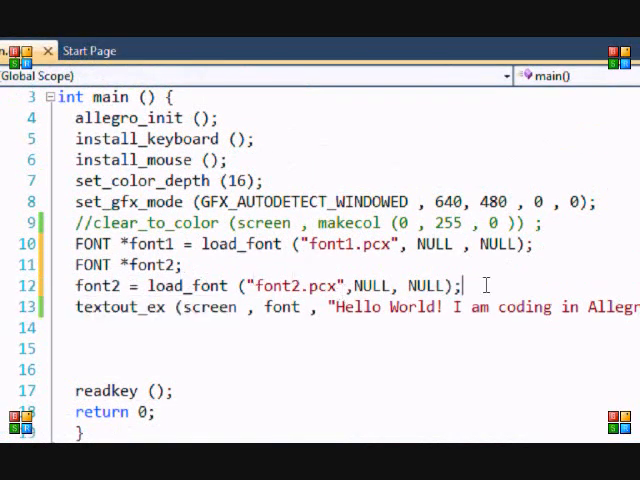
Review the three font-loading lines, draw Hello World with font2 and add a blank line after them
left_click_drag(84, 244, 480, 284)
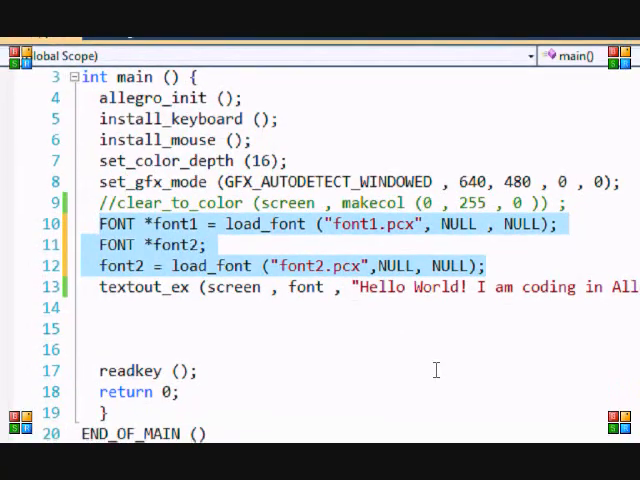
scroll("down", 3)
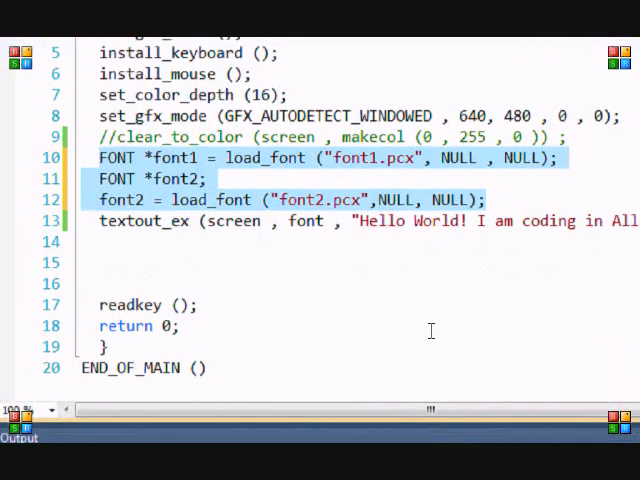
left_click(528, 180)
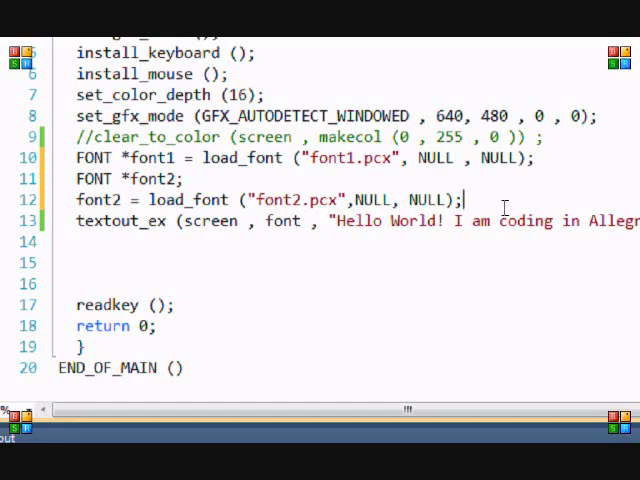
type("2")
key("enter")
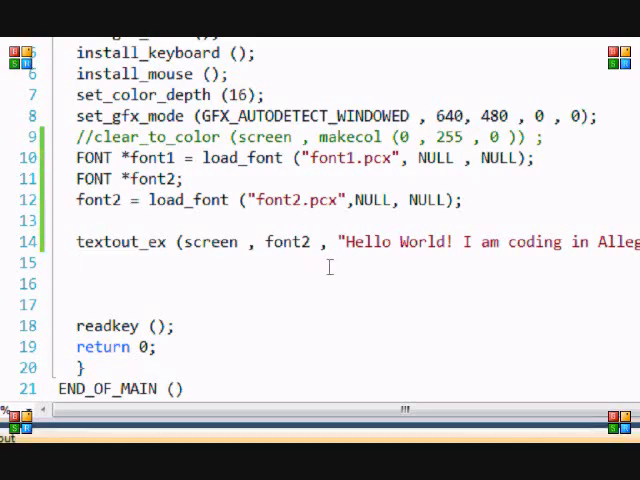
mouse_move(356, 250)
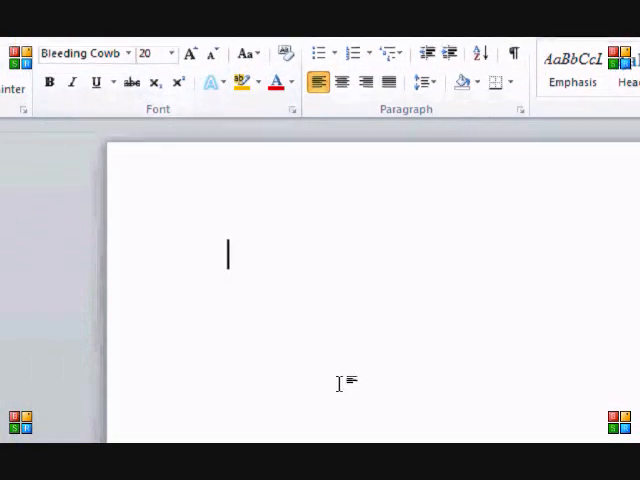
Type lkjasd in the Bleeding Cowboys Word document and switch back to Visual C++
type("lkjasd")
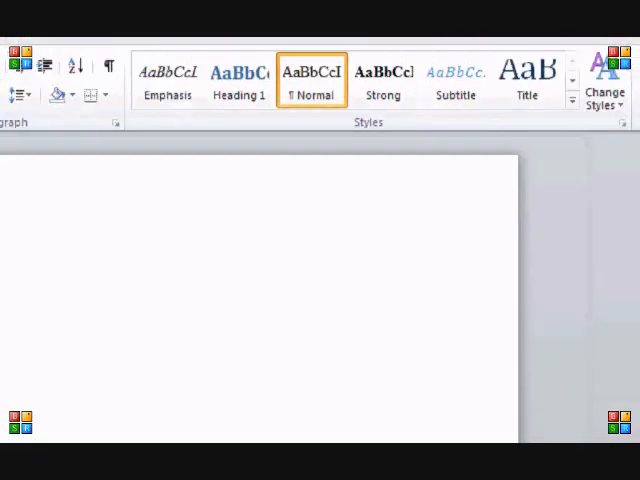
key("alt+tab")
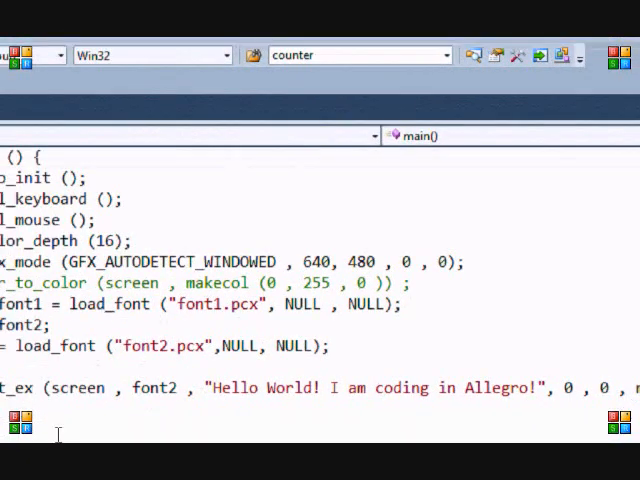